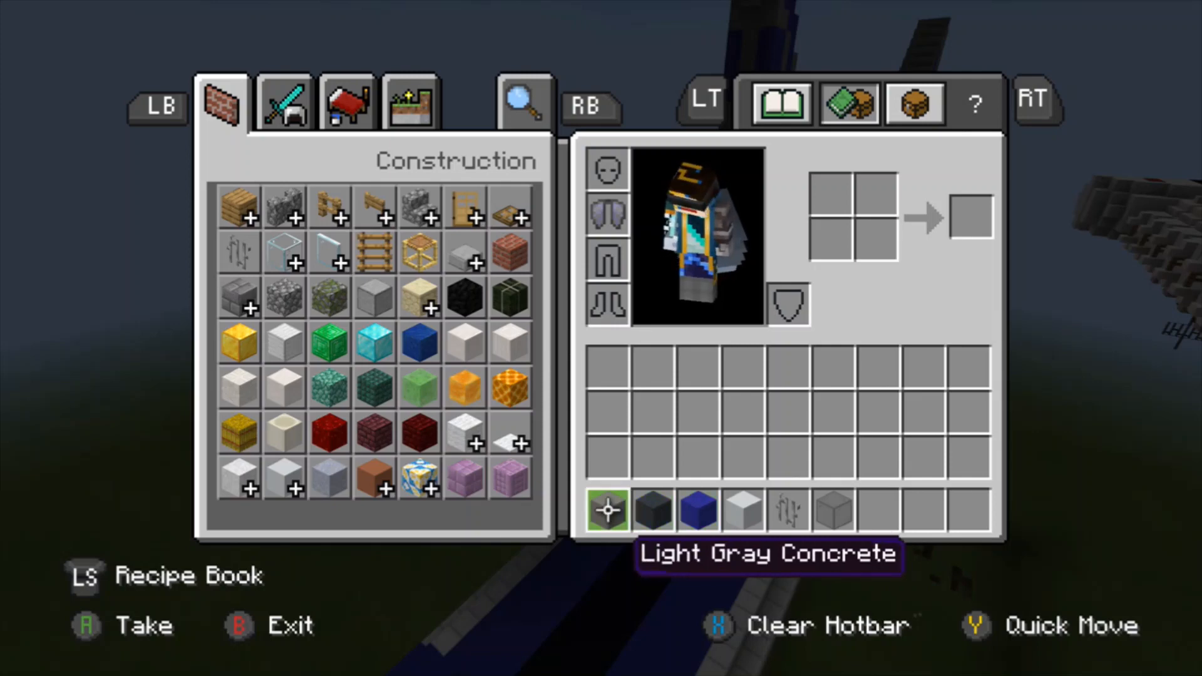
Load light gray and gray concrete into the hotbar and return to the world
{"action": "left_click", "coordinate": [654, 509]}
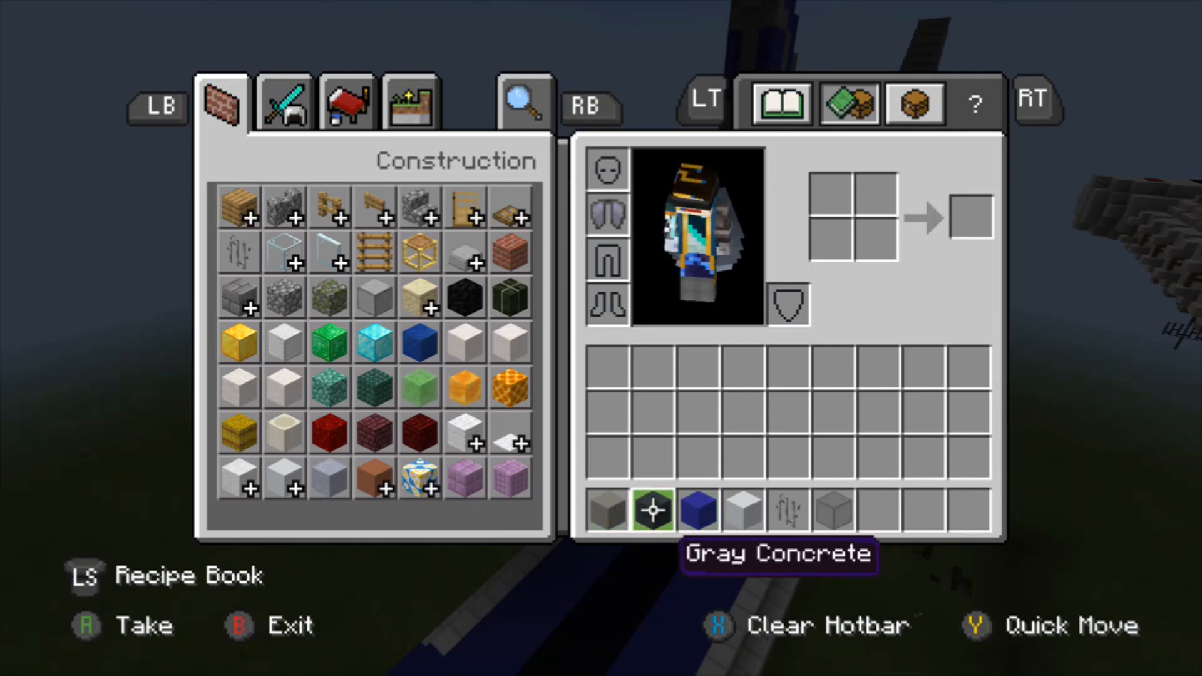
{"action": "left_click", "coordinate": [742, 509]}
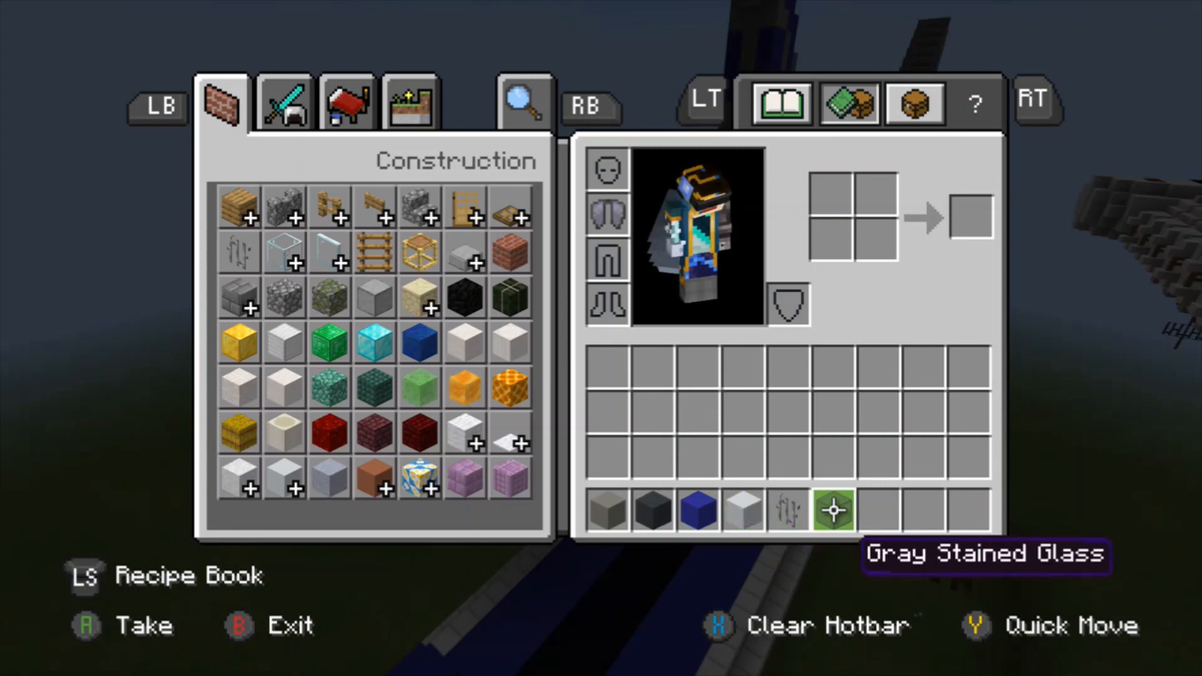
{"action": "key", "text": "b"}
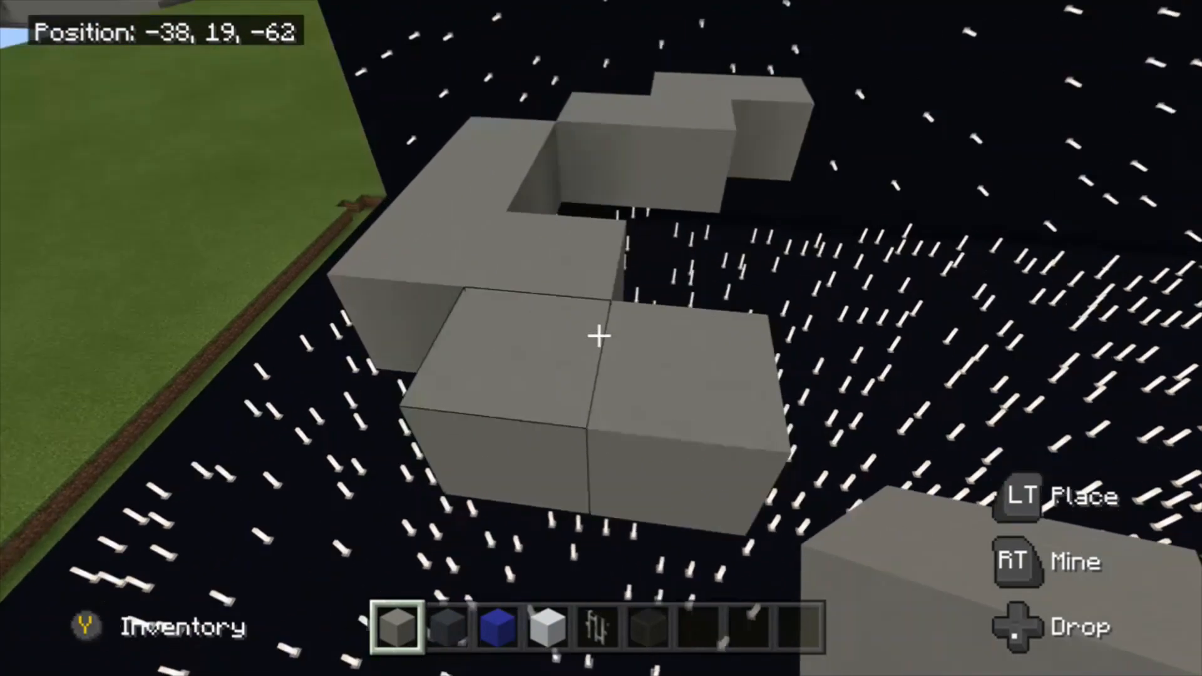
Place a light gray concrete block on the shuttle hull's front outline
{"action": "left_click", "coordinate": [601, 336]}
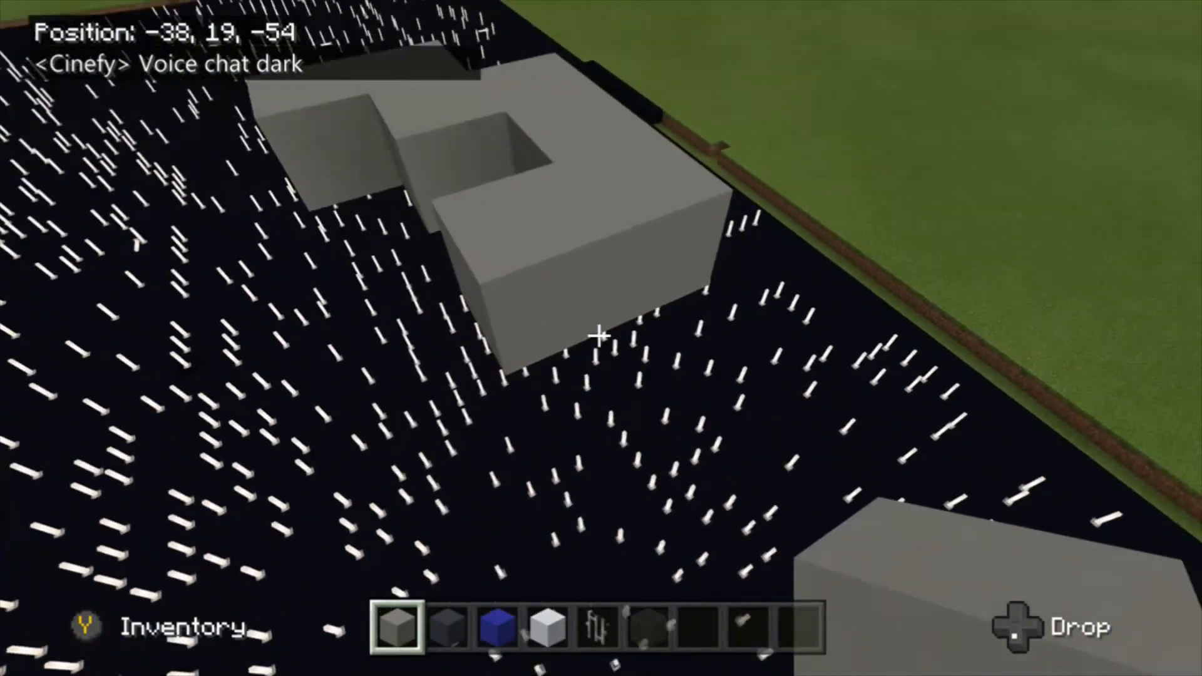
{"action": "mouse_move", "coordinate": [601, 336]}
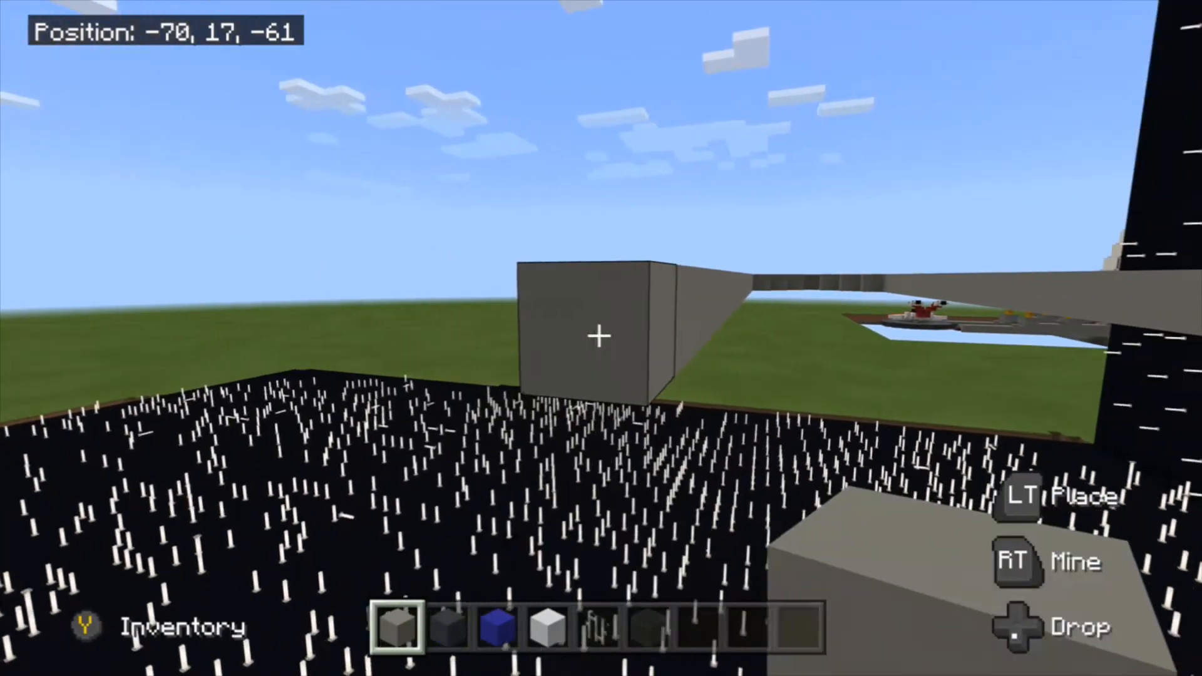
{"action": "mouse_move", "coordinate": [600, 338]}
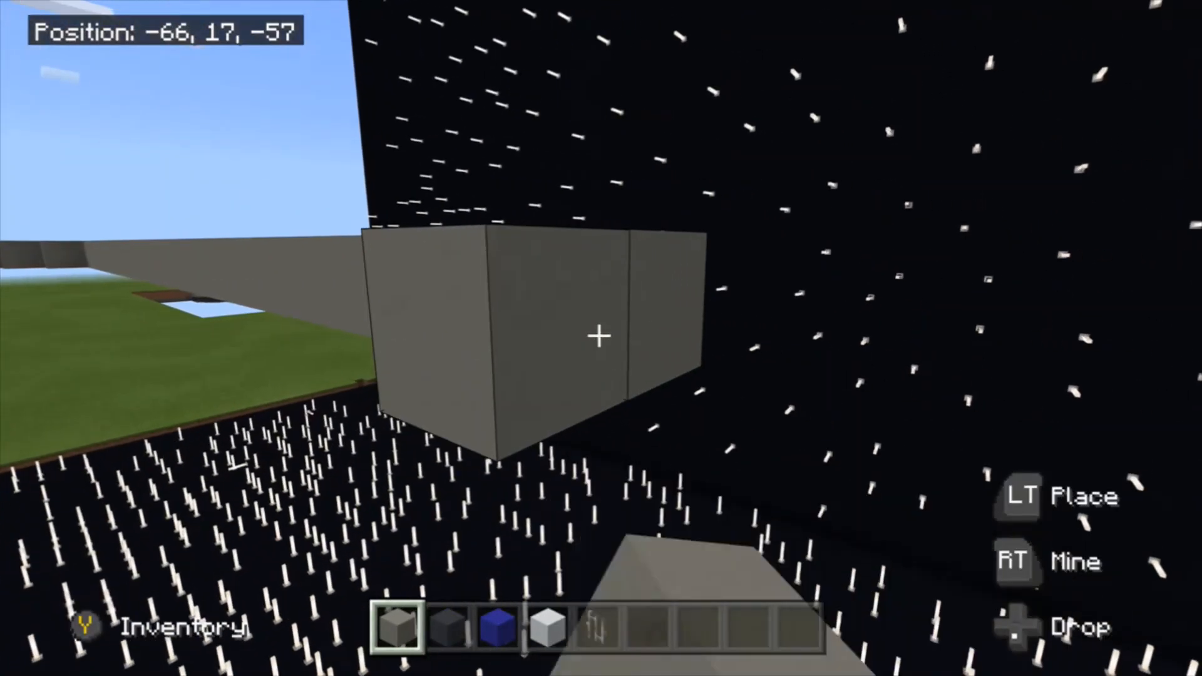
Place another light gray concrete block along the hull's side edge
{"action": "left_click", "coordinate": [598, 336]}
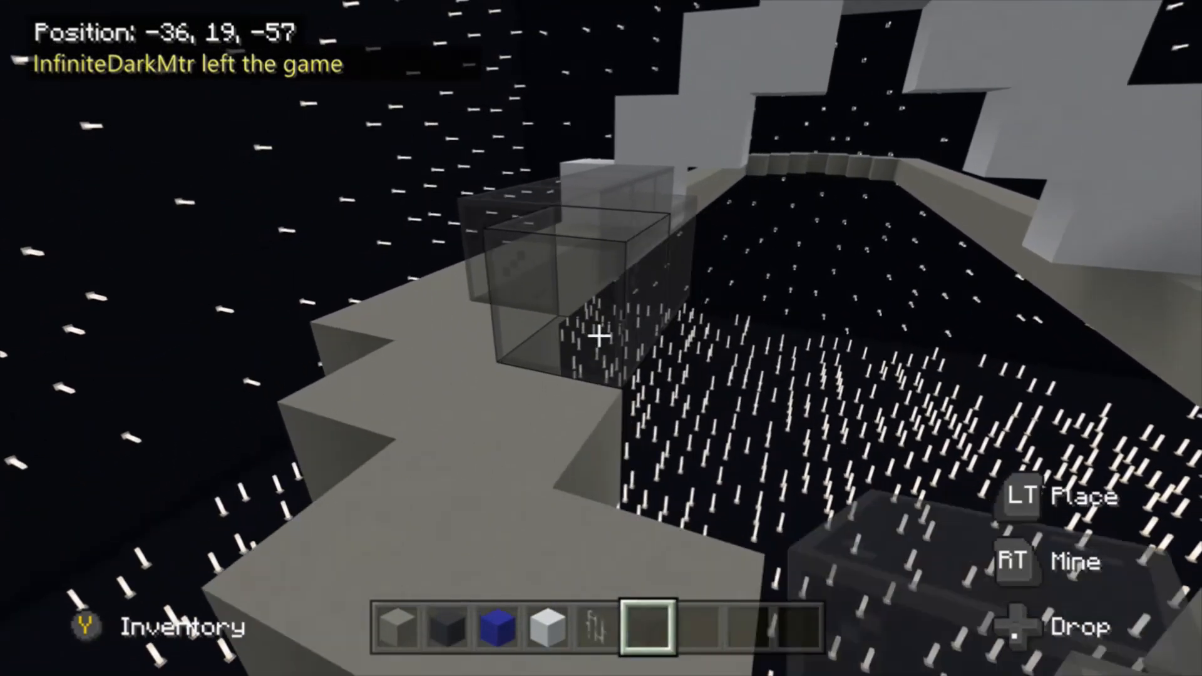
Move toward the hull to build the glass cockpit and white upper frame
{"action": "key", "text": "w"}
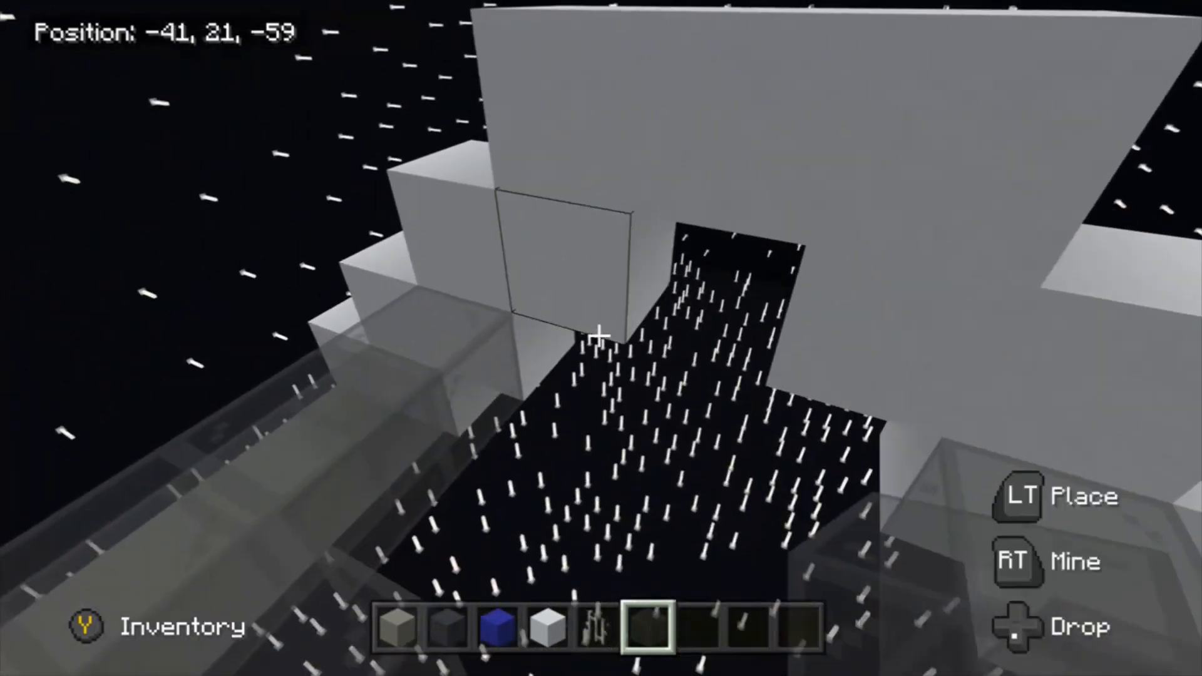
{"action": "mouse_move", "coordinate": [601, 335]}
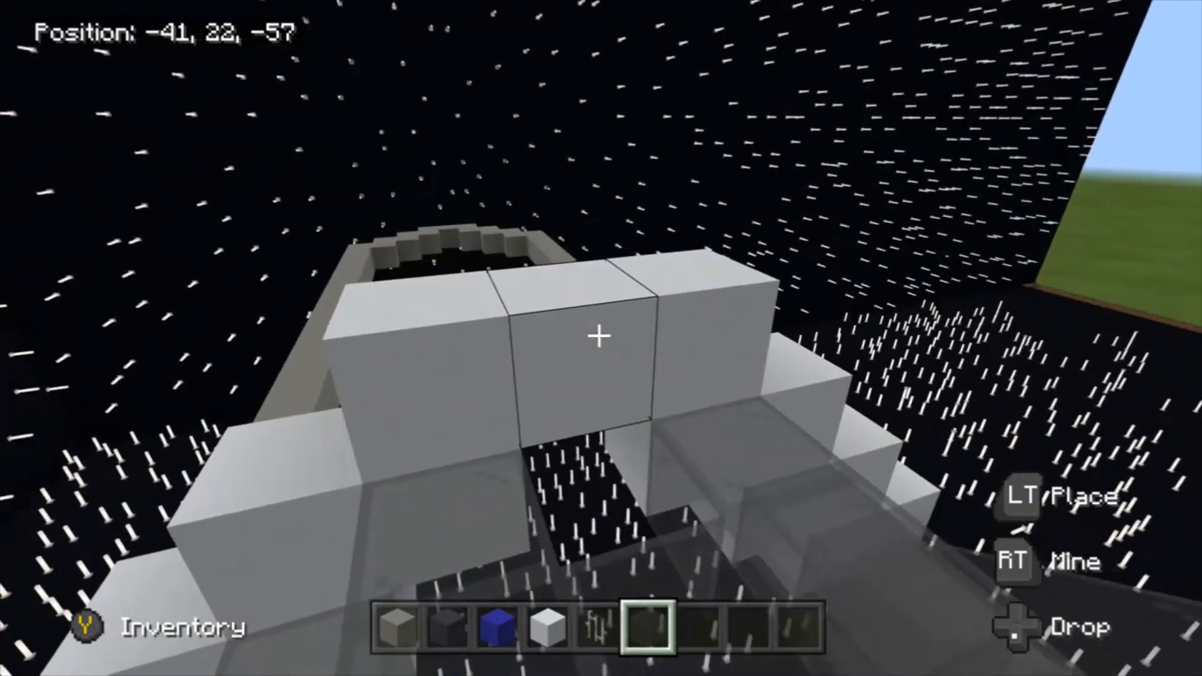
{"action": "mouse_move", "coordinate": [601, 335]}
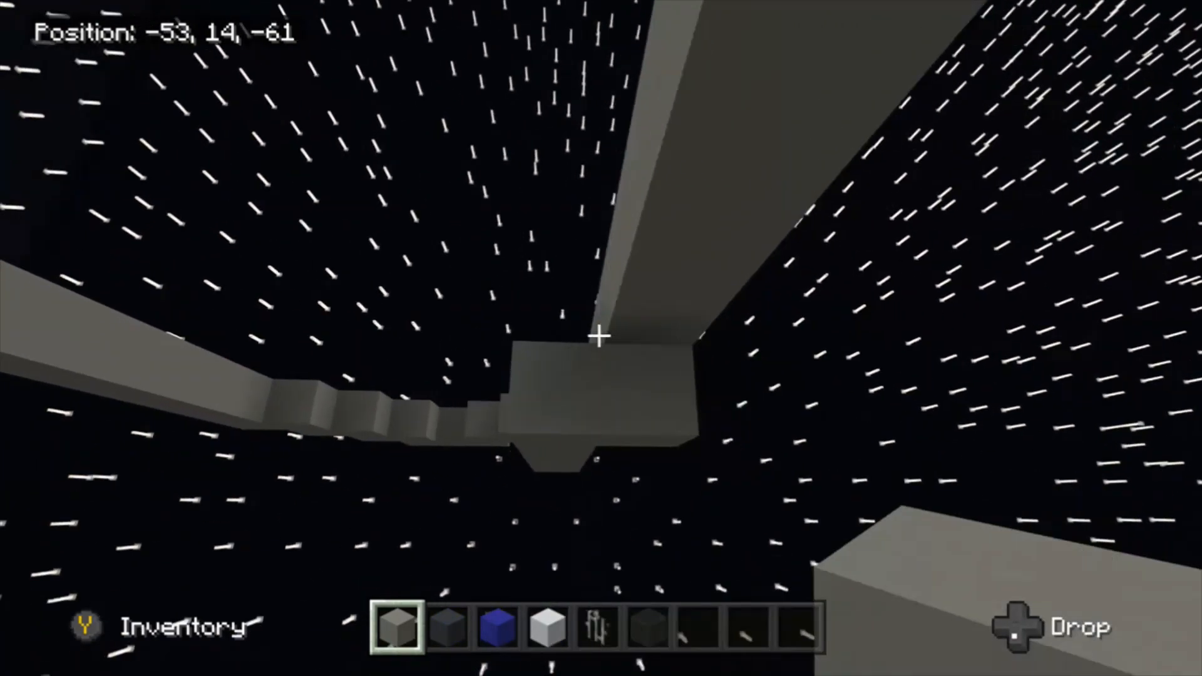
Place a light gray concrete block beneath the shuttle hull
{"action": "left_click", "coordinate": [596, 335]}
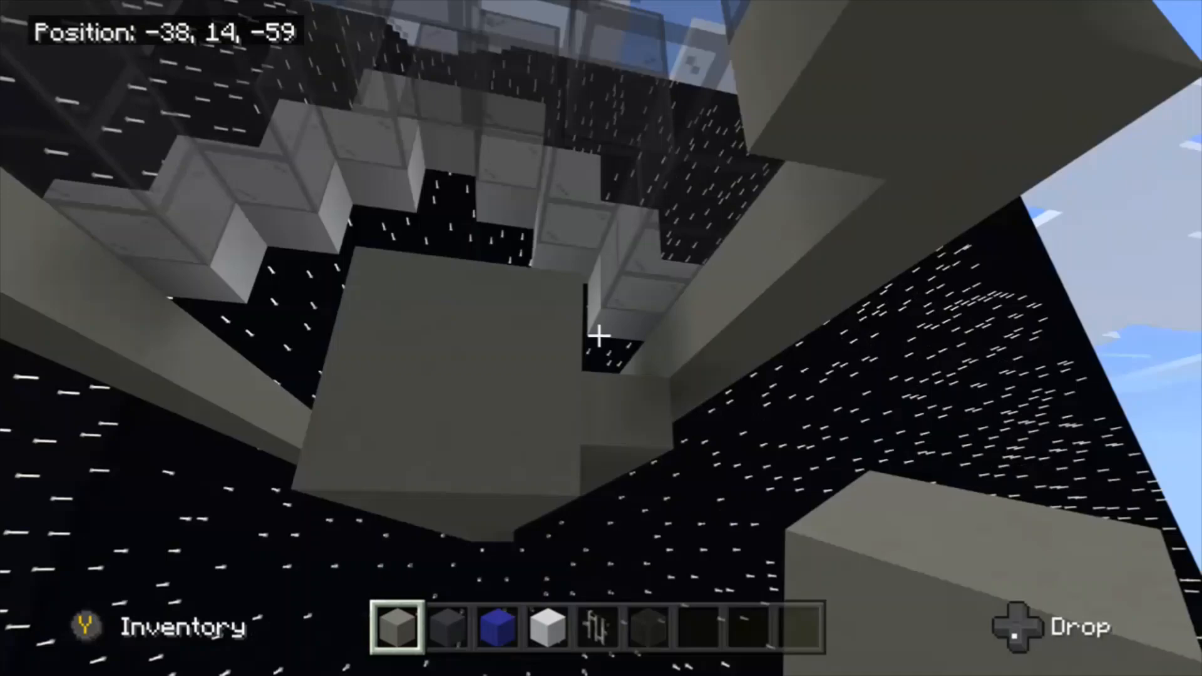
{"action": "mouse_move", "coordinate": [601, 338]}
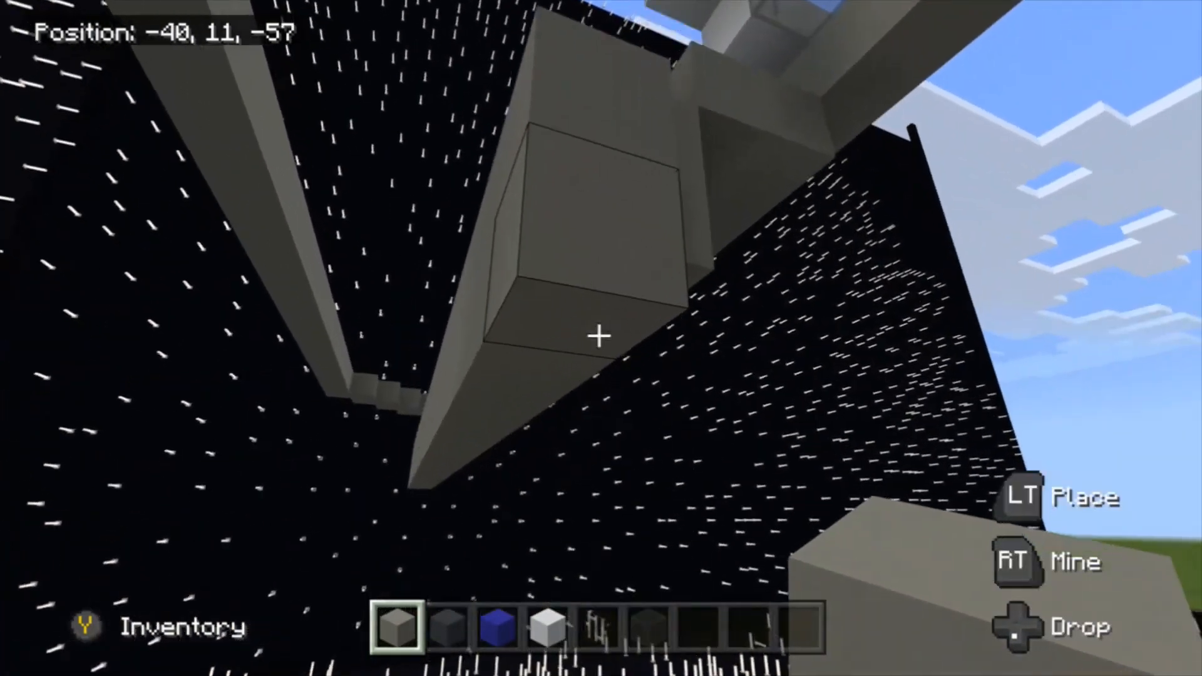
{"action": "mouse_move", "coordinate": [601, 337]}
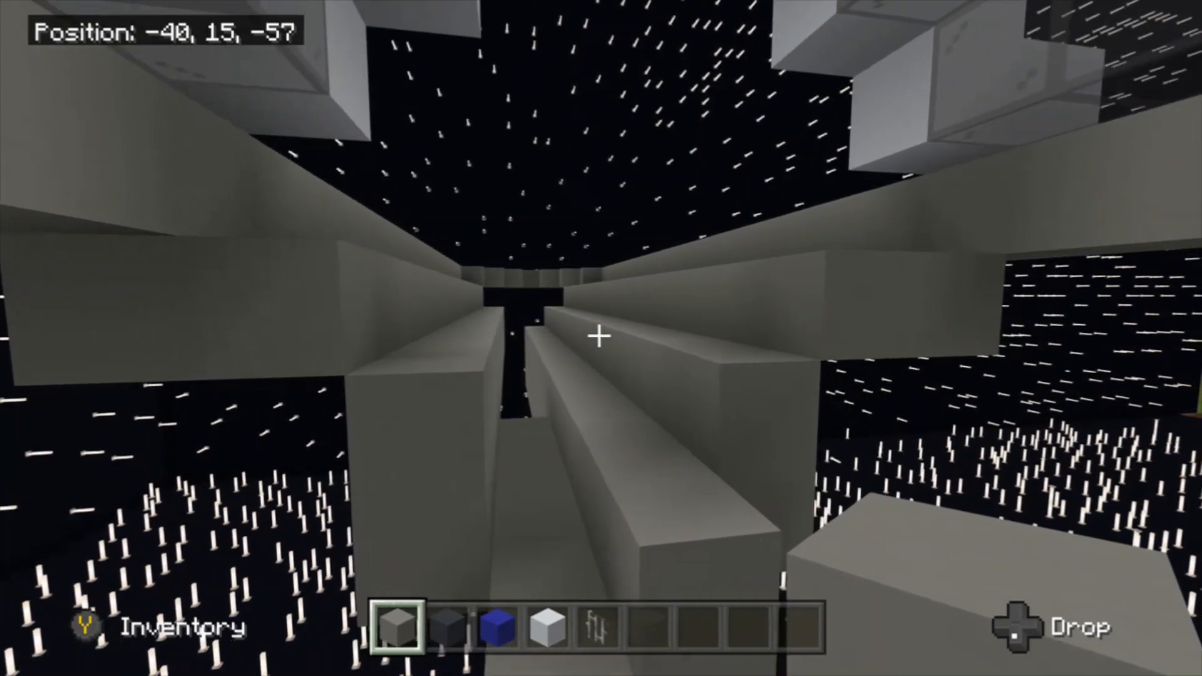
Fly forward toward the top of the hull to reach the upper rim
{"action": "key", "text": "w"}
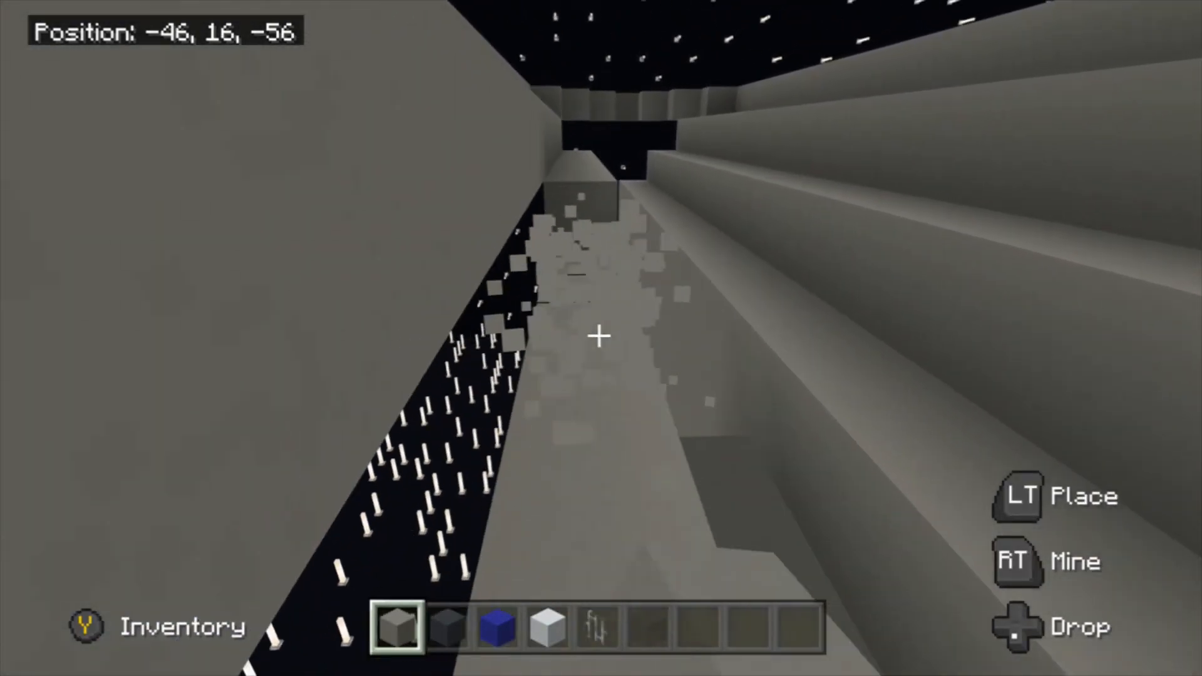
{"action": "key", "text": "w"}
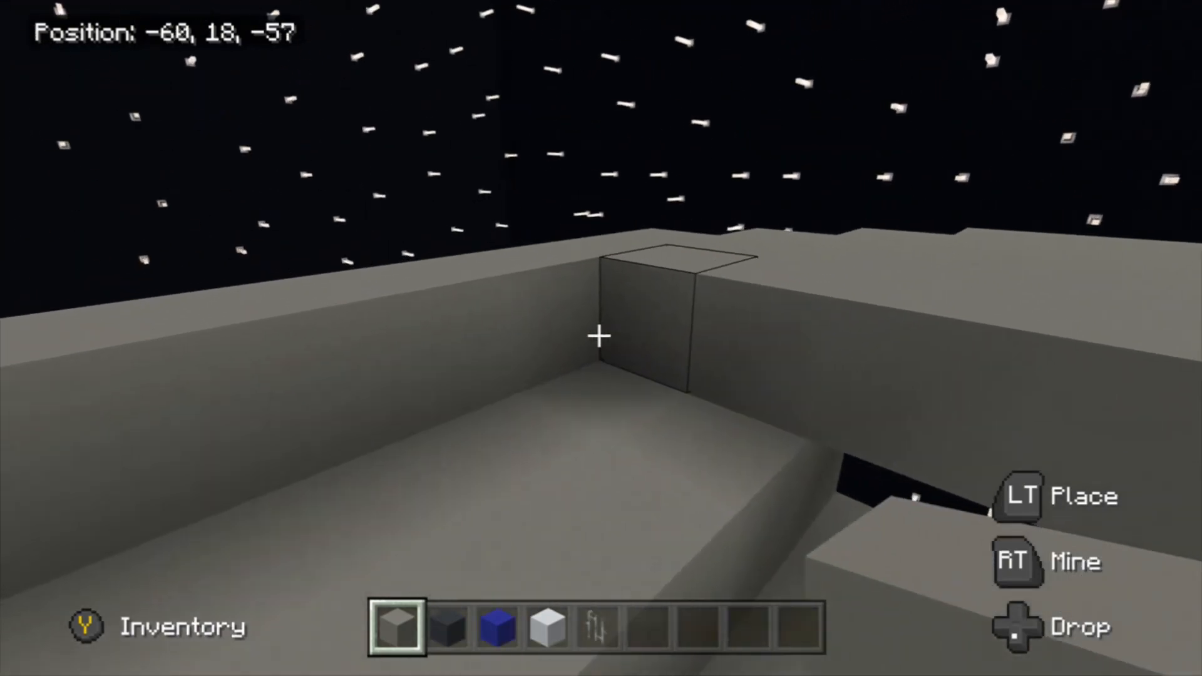
Move across the hull's flat top to position for another gray block
{"action": "key", "text": "w"}
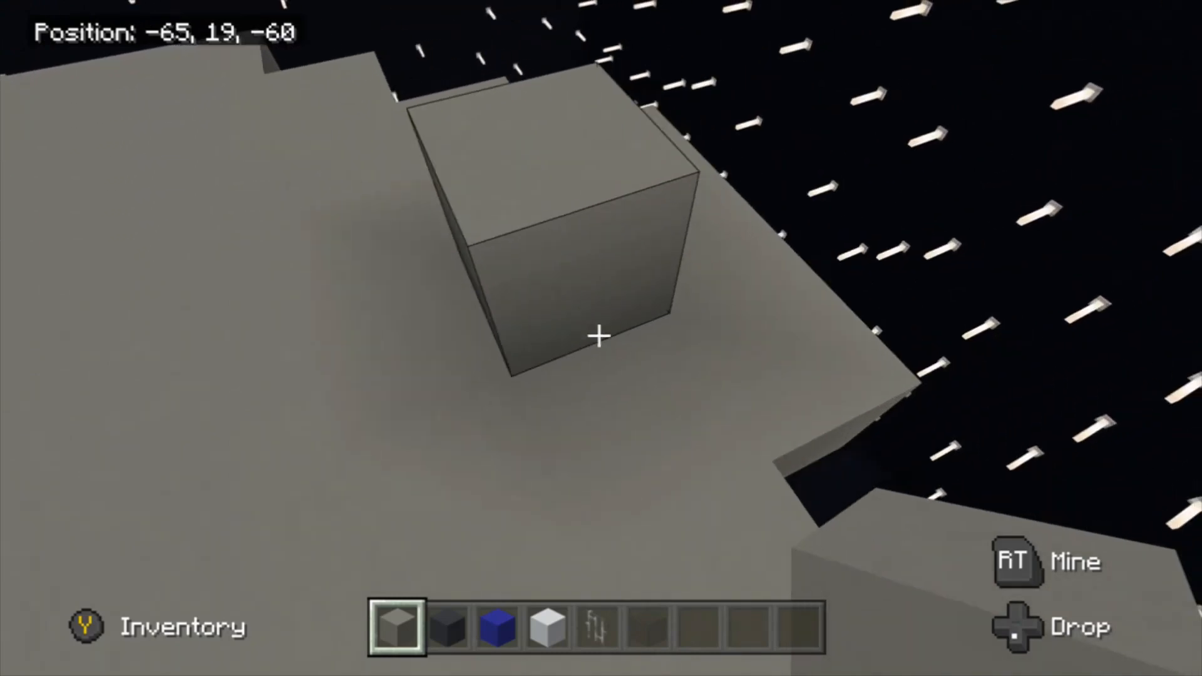
{"action": "mouse_move", "coordinate": [601, 337]}
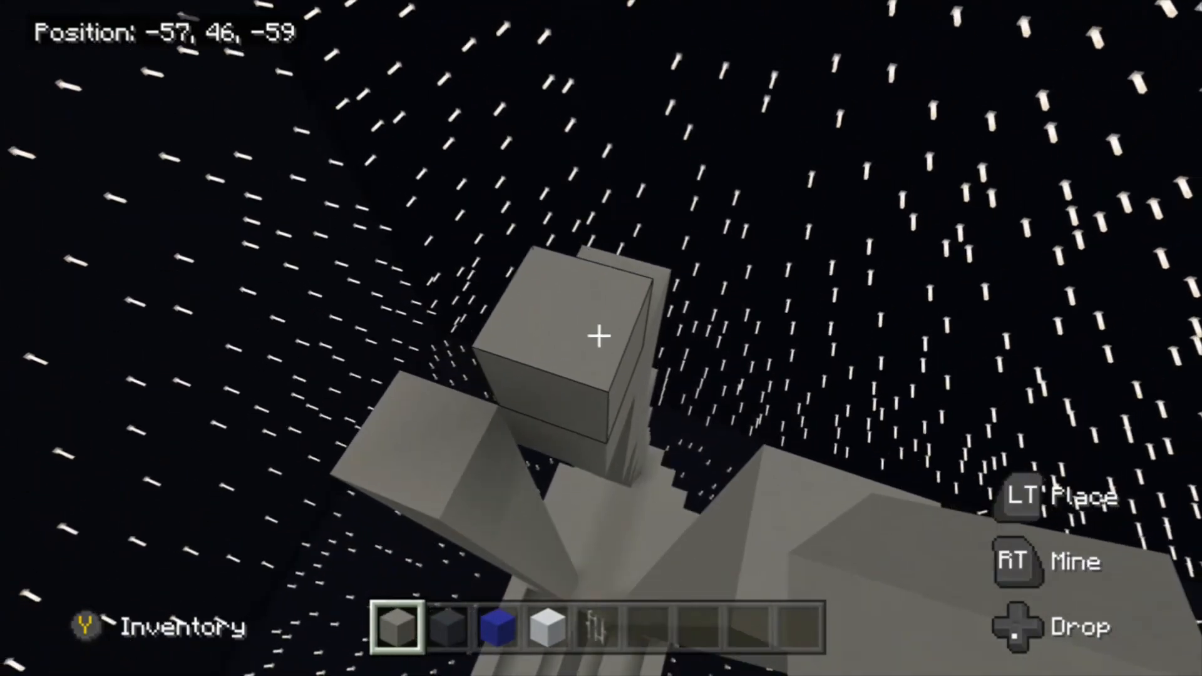
Stack another gray concrete block onto the rising fin column
{"action": "left_click", "coordinate": [597, 338]}
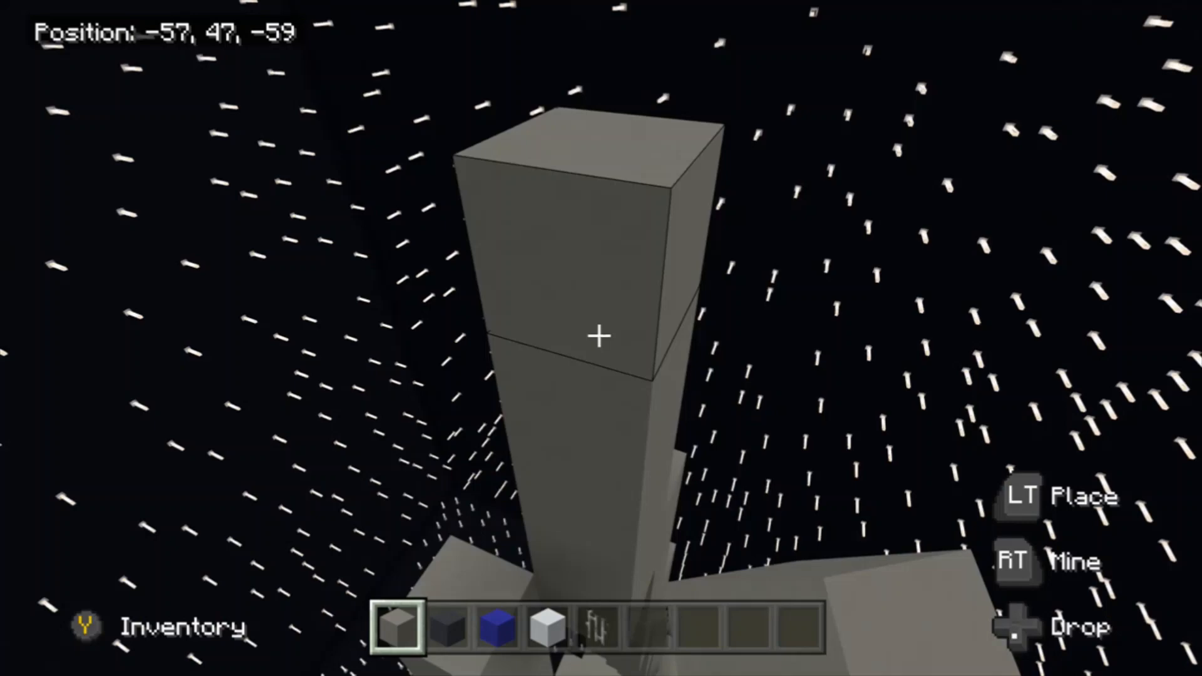
{"action": "mouse_move", "coordinate": [601, 338]}
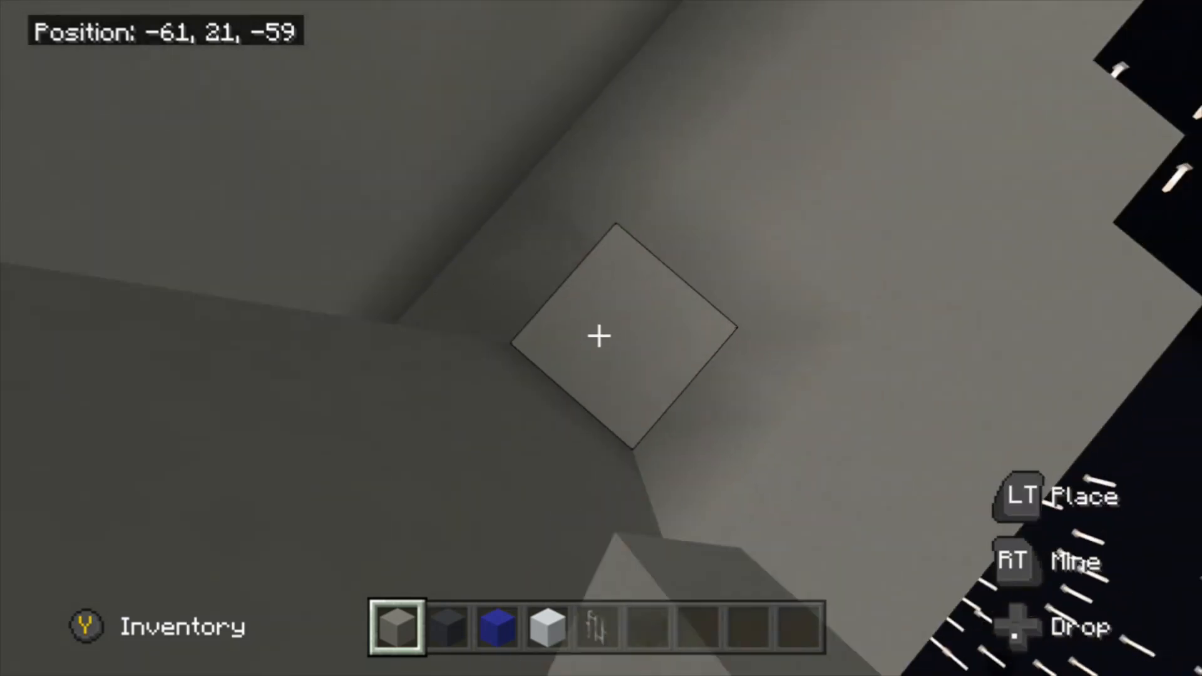
{"action": "mouse_move", "coordinate": [601, 338]}
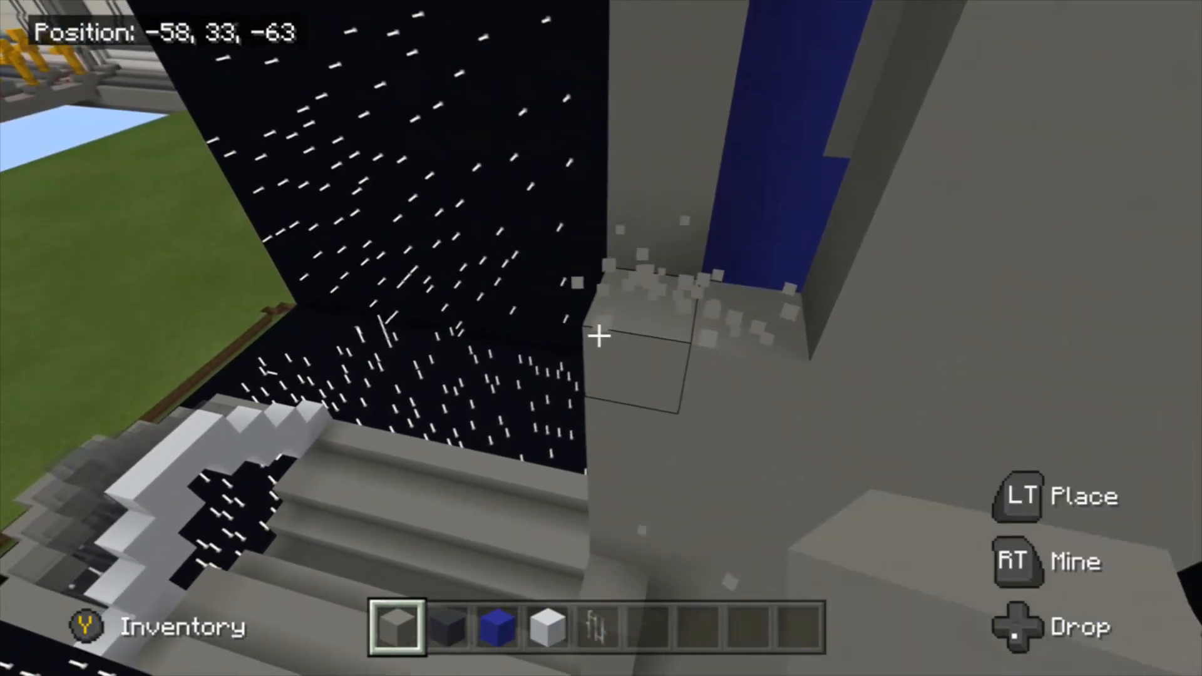
{"action": "mouse_move", "coordinate": [600, 336]}
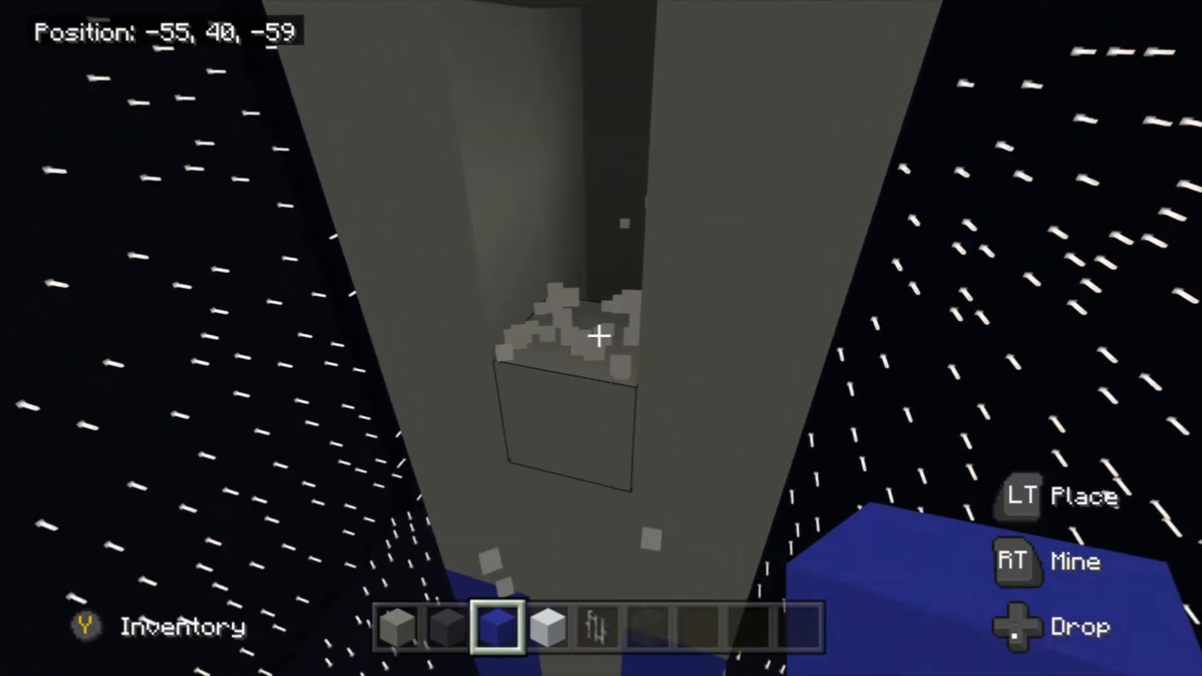
Place a gray concrete block high on the fin above the blue stripe
{"action": "left_click", "coordinate": [598, 338]}
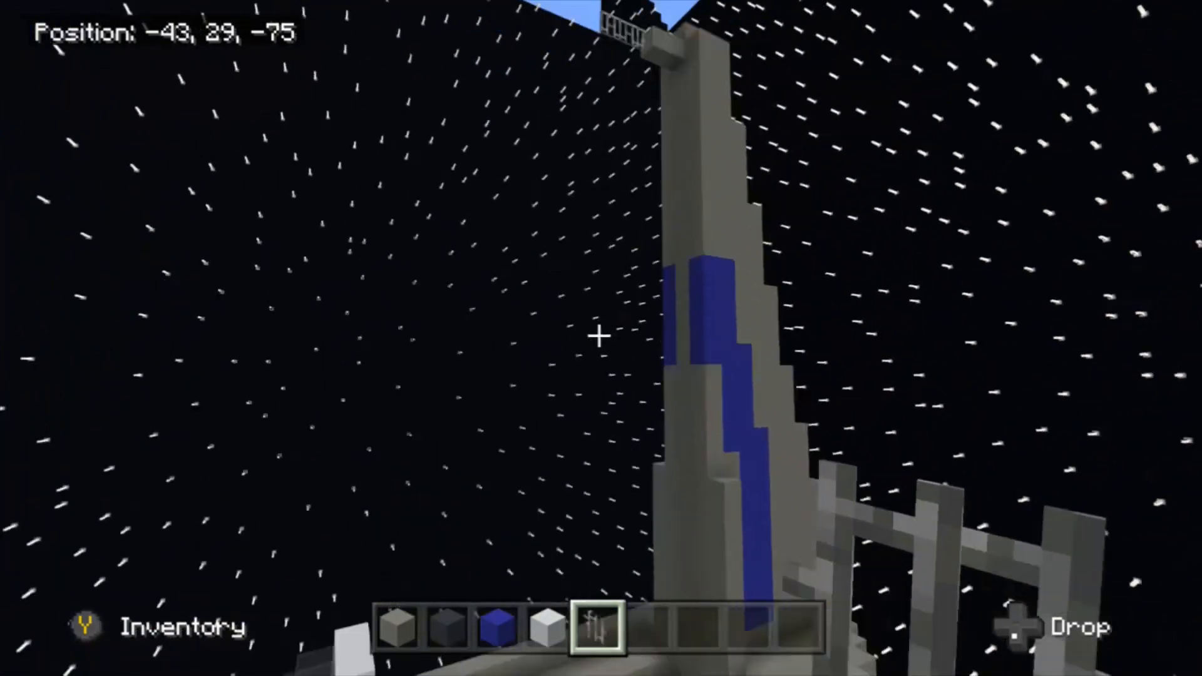
{"action": "mouse_move", "coordinate": [601, 338]}
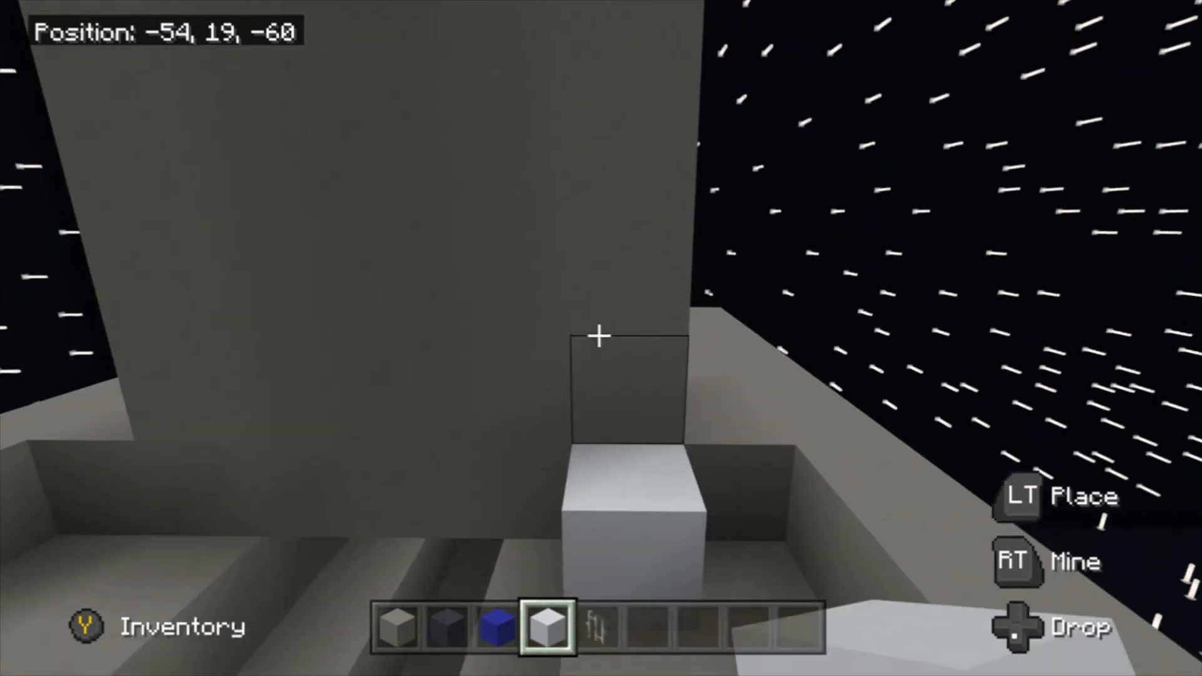
{"action": "mouse_move", "coordinate": [601, 337]}
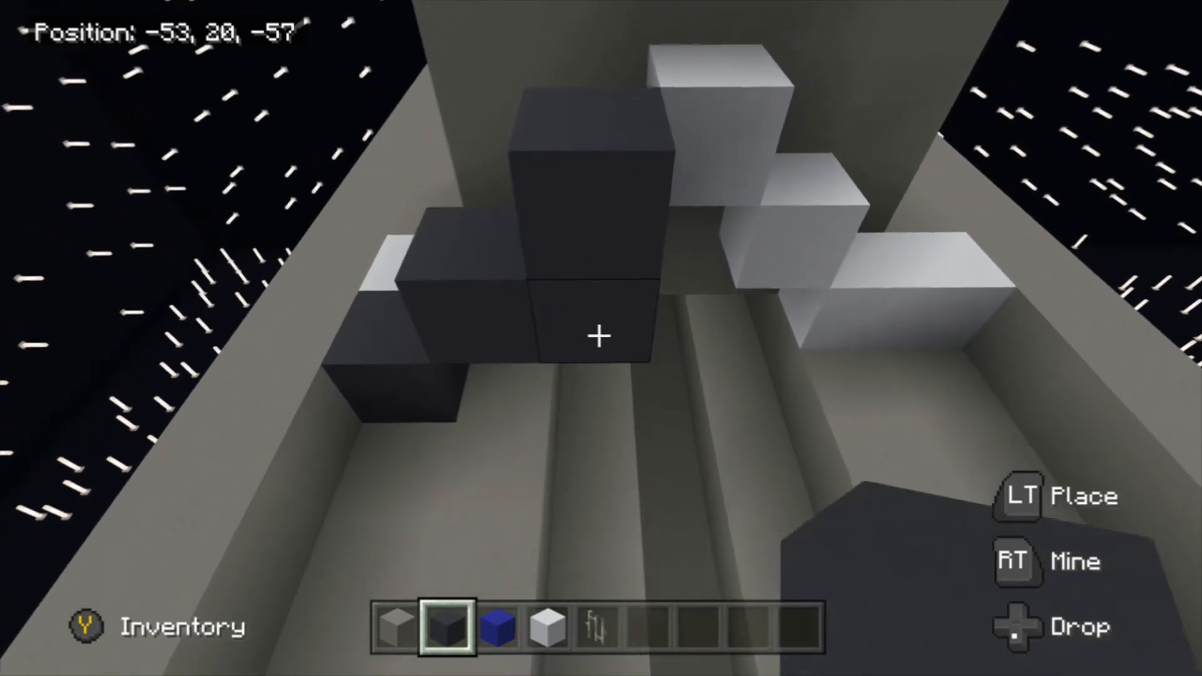
{"action": "mouse_move", "coordinate": [601, 338]}
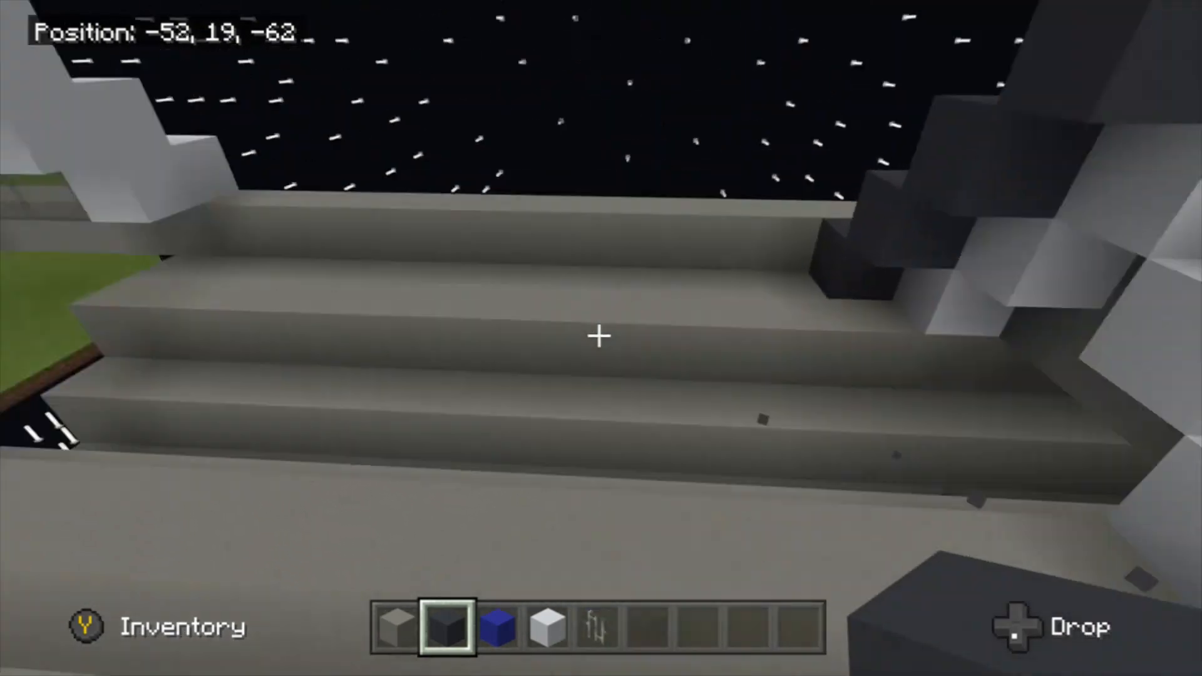
{"action": "mouse_move", "coordinate": [601, 337]}
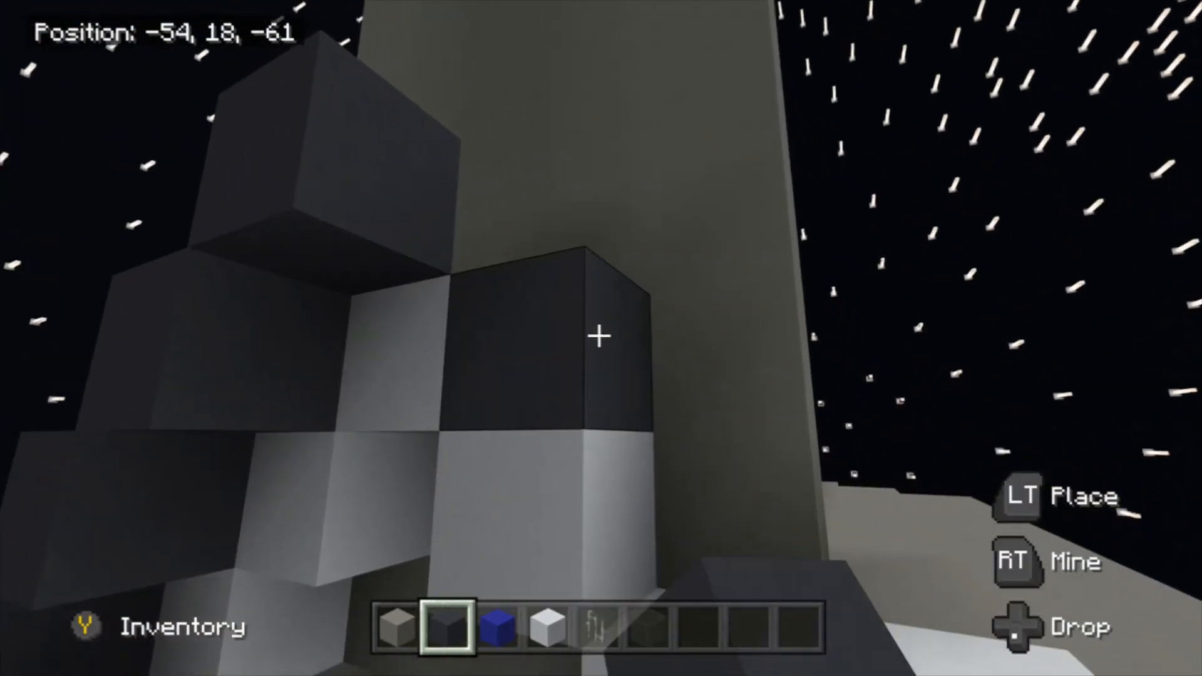
{"action": "mouse_move", "coordinate": [601, 337]}
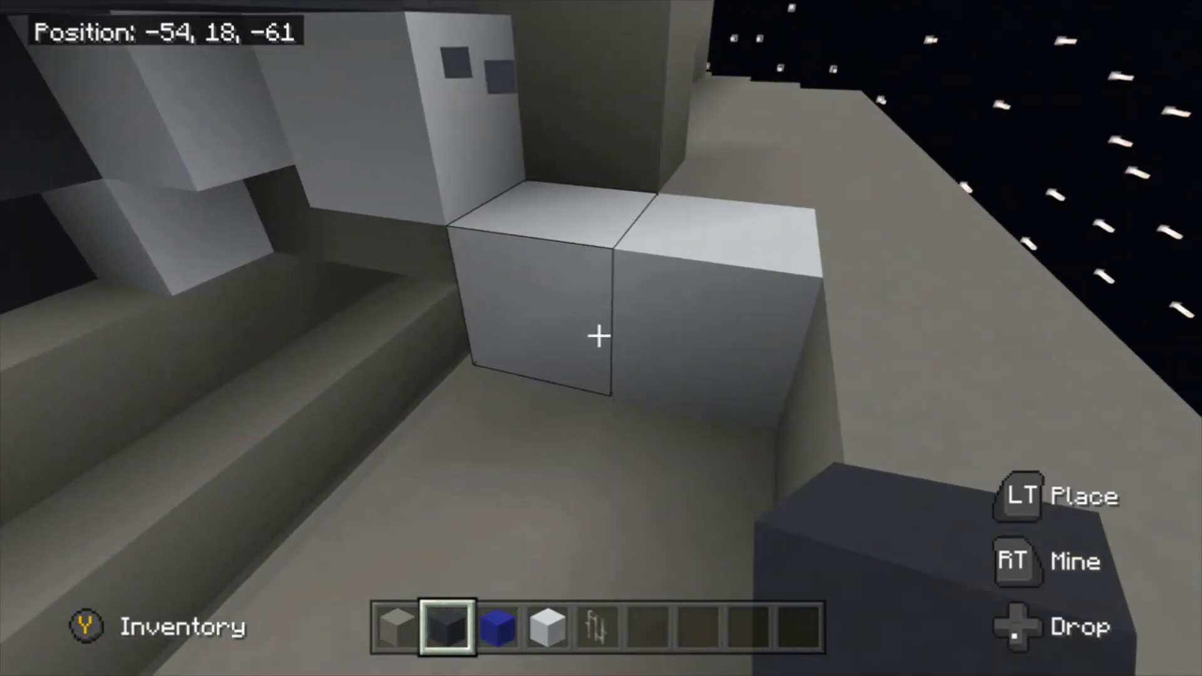
Place a dark gray concrete block along the stepped ridge beside the white steps
{"action": "left_click", "coordinate": [597, 337]}
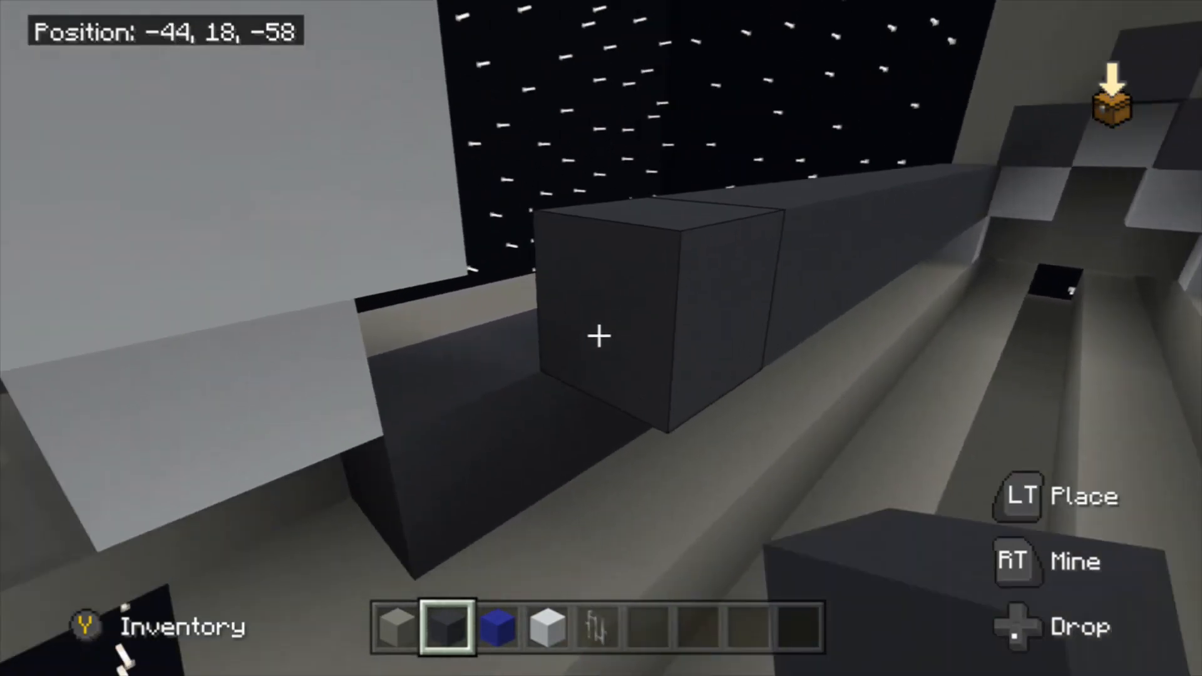
{"action": "mouse_move", "coordinate": [601, 338]}
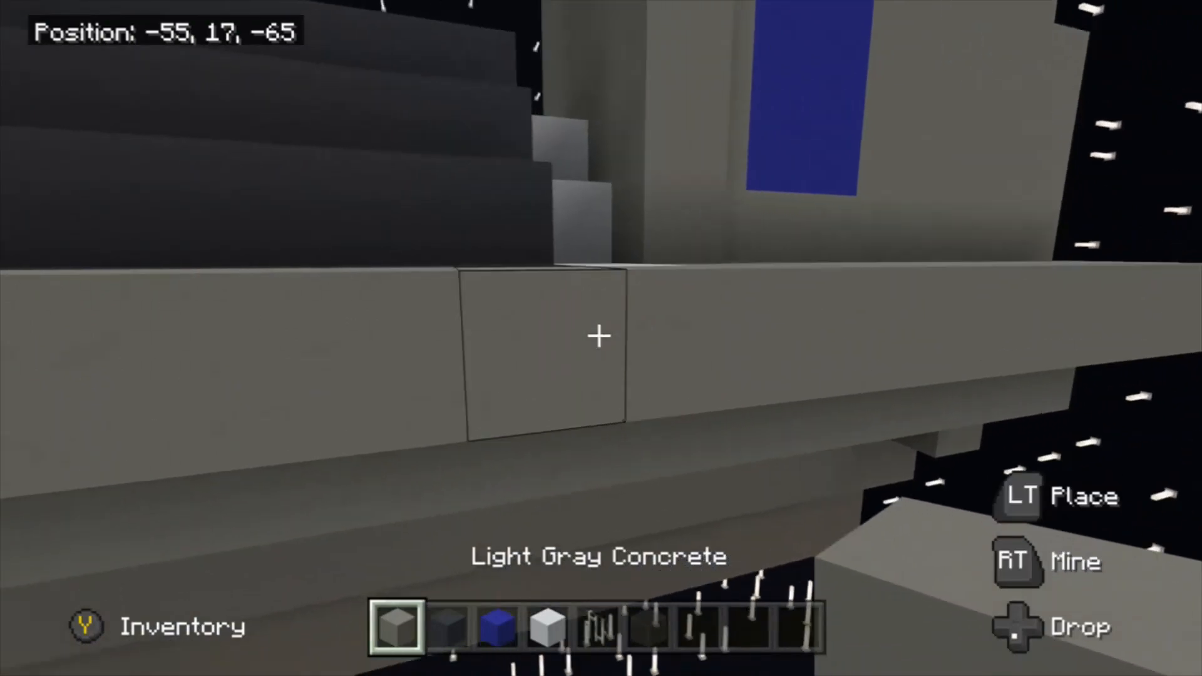
{"action": "mouse_move", "coordinate": [601, 337]}
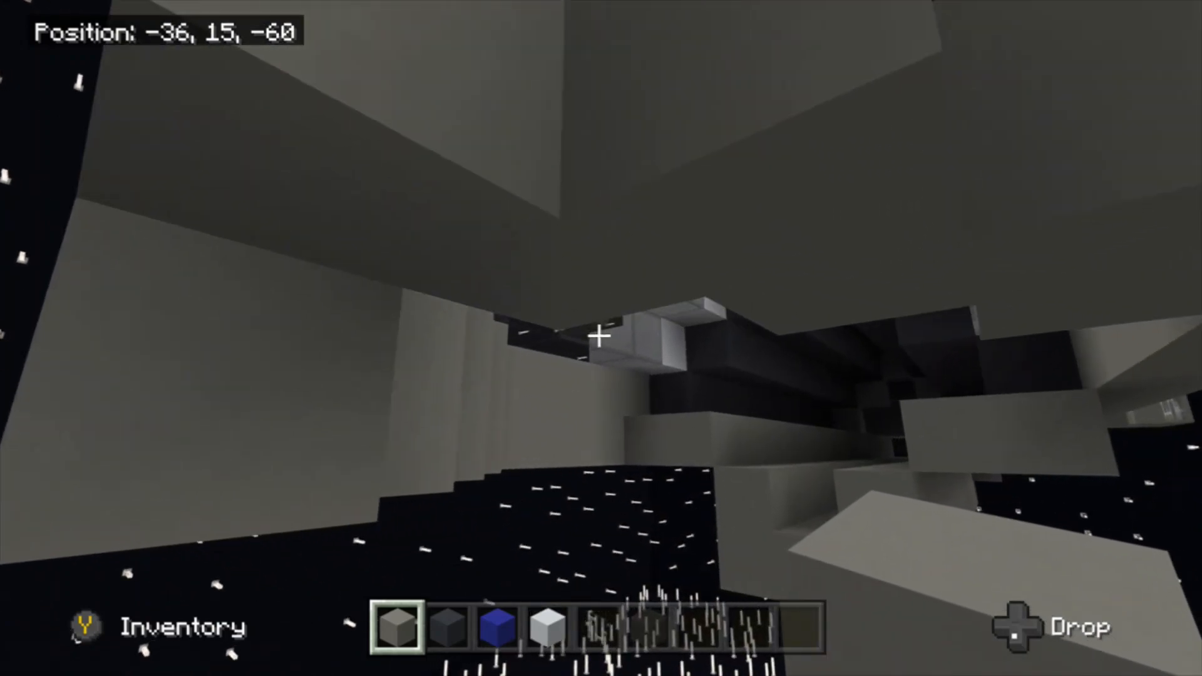
{"action": "mouse_move", "coordinate": [601, 337]}
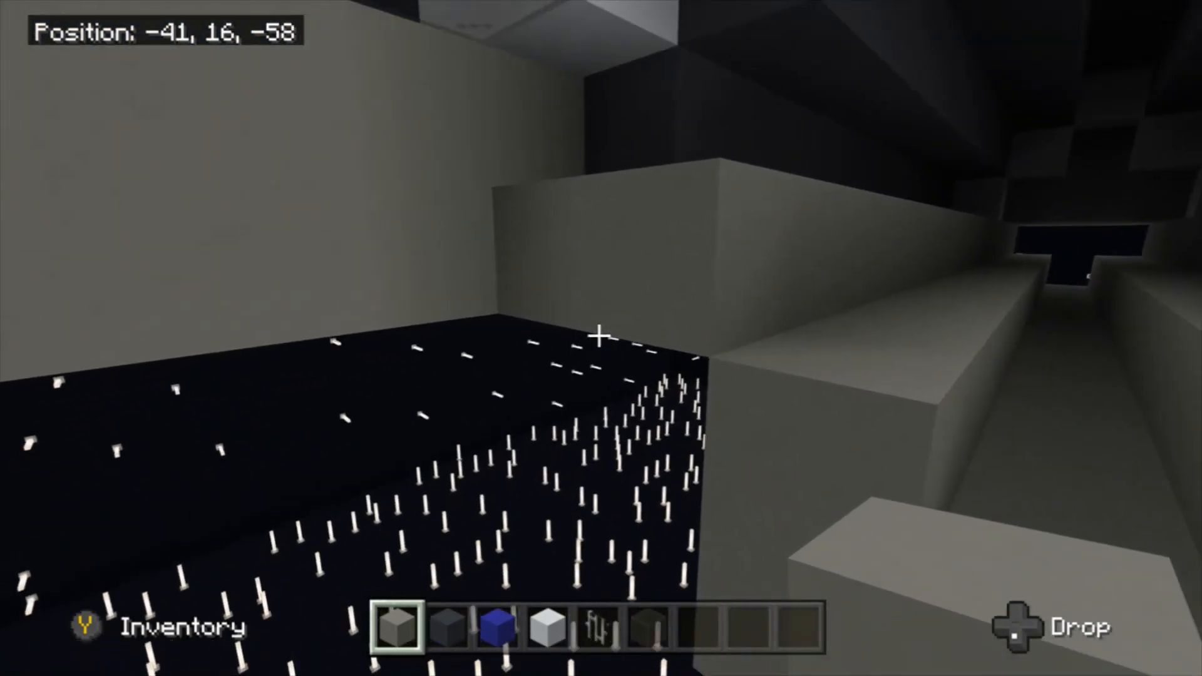
{"action": "mouse_move", "coordinate": [601, 335]}
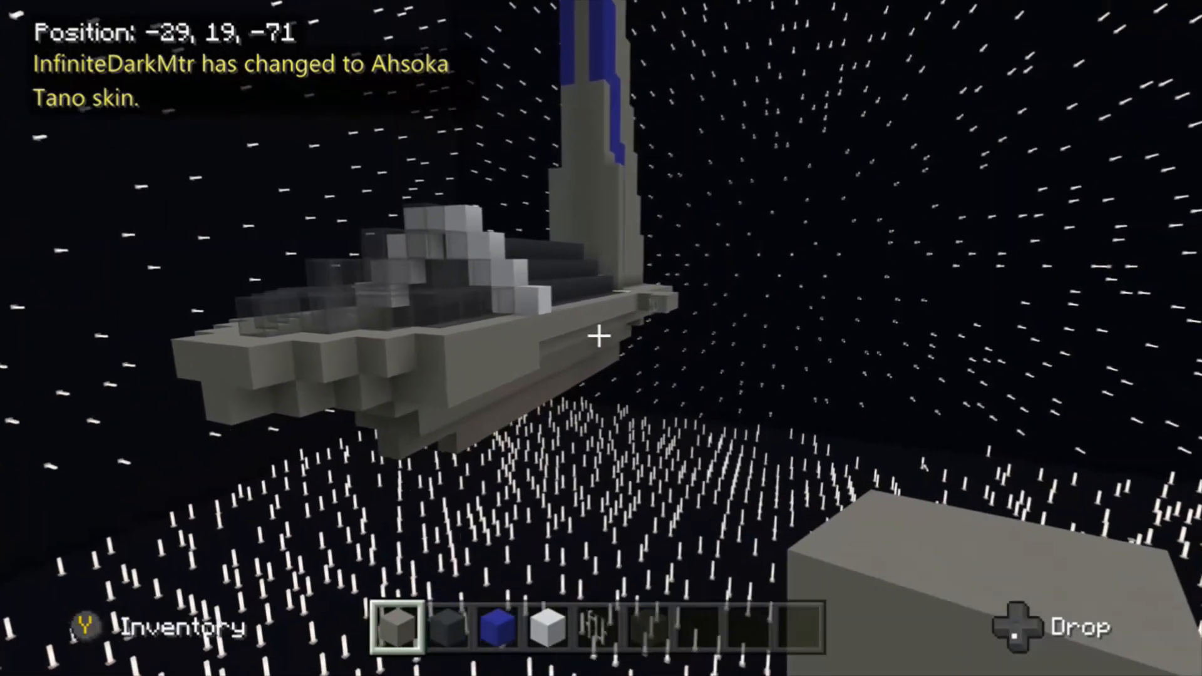
{"action": "key", "text": "w"}
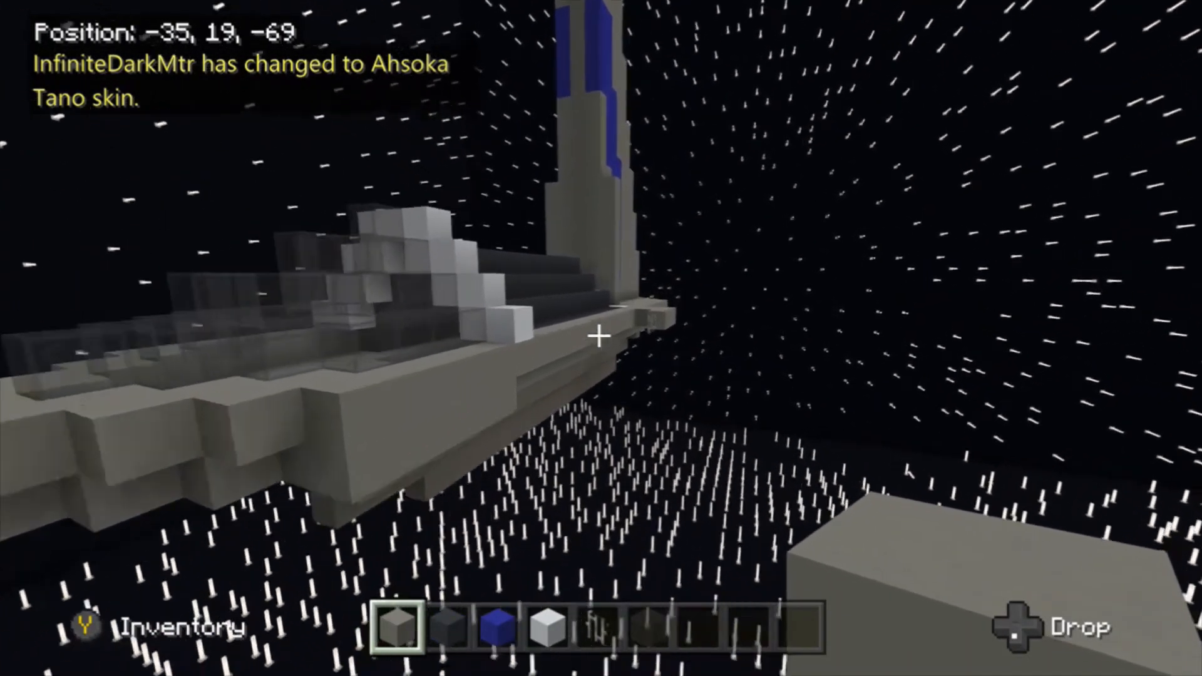